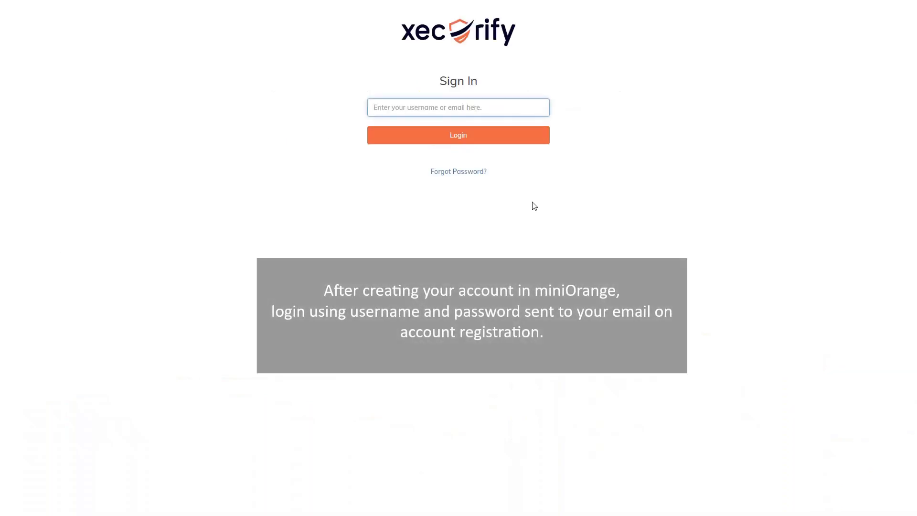
type("johndoe@")
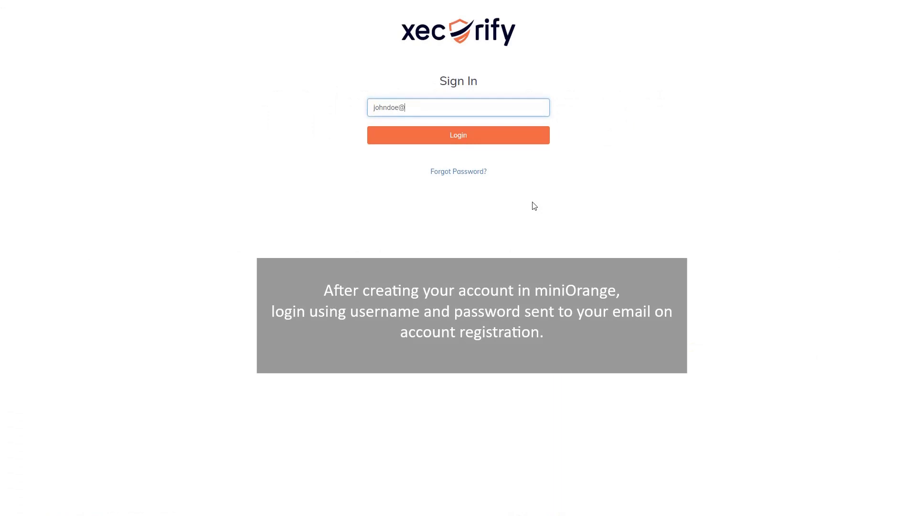
type("gmail.com")
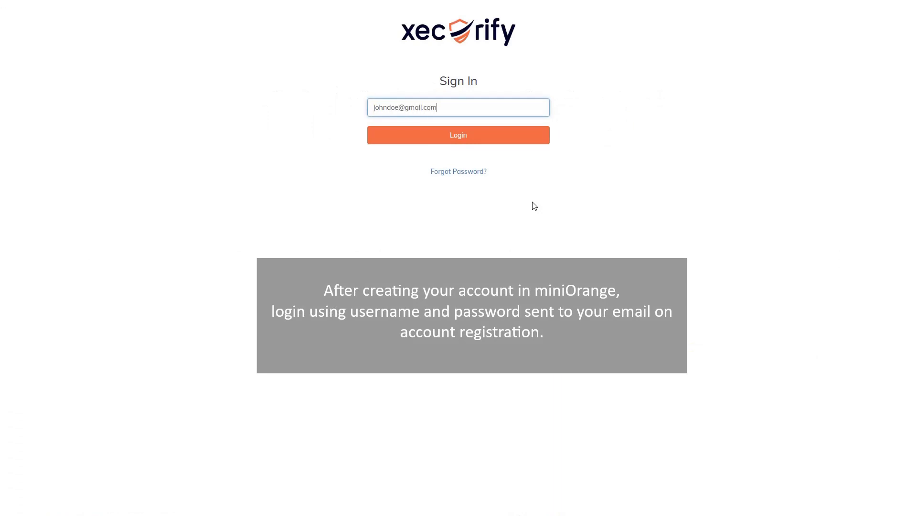
left_click(458, 135)
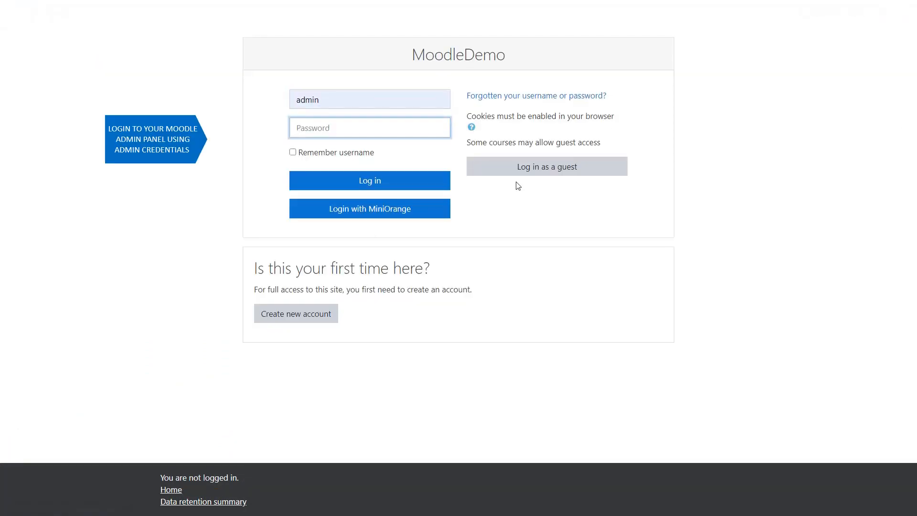
Step: Log in to Moodle as the admin with the account password
type("password")
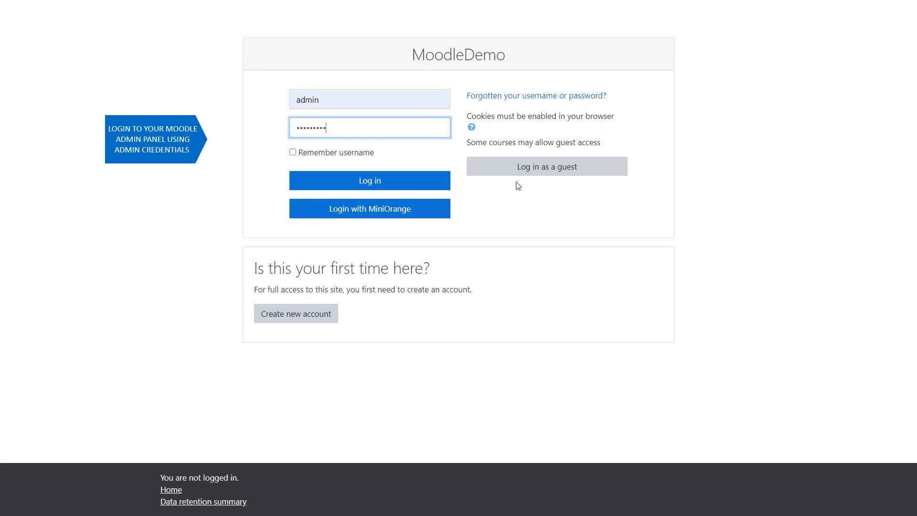
left_click(369, 181)
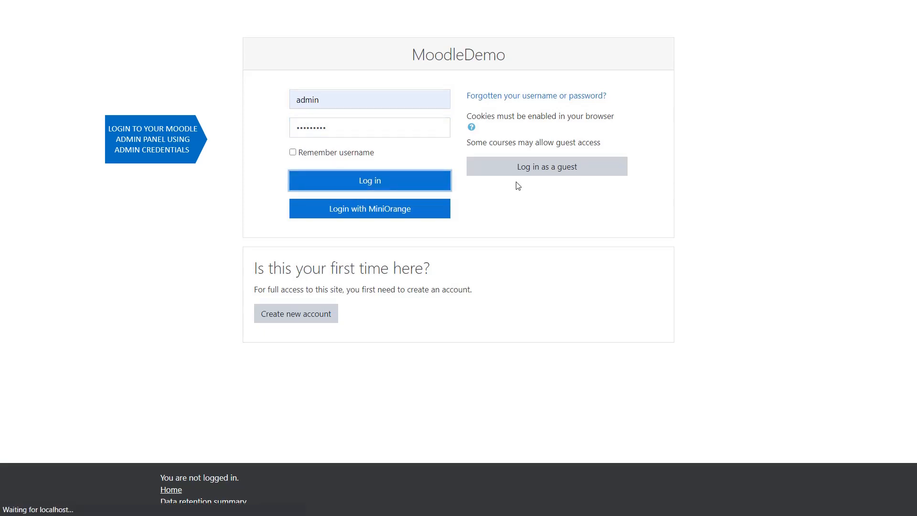
left_click(369, 180)
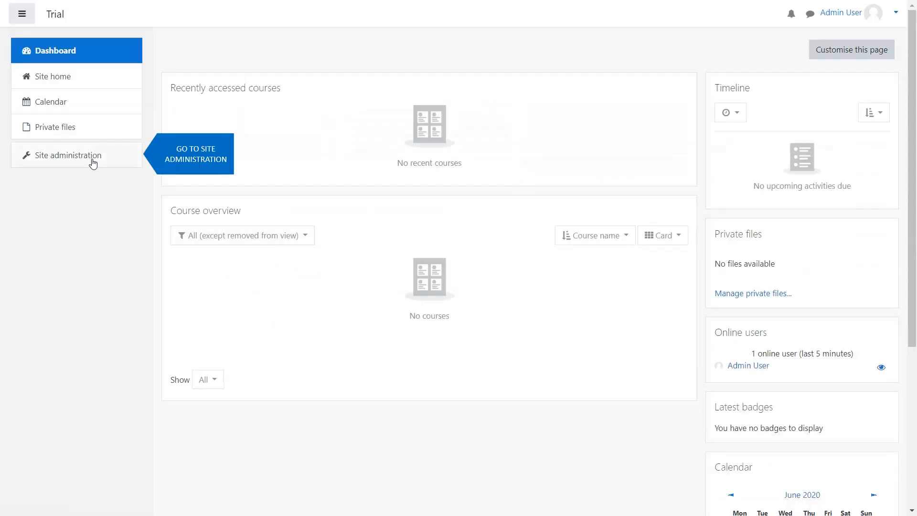
Step: Go to Site administration and show its Plugins section
left_click(67, 155)
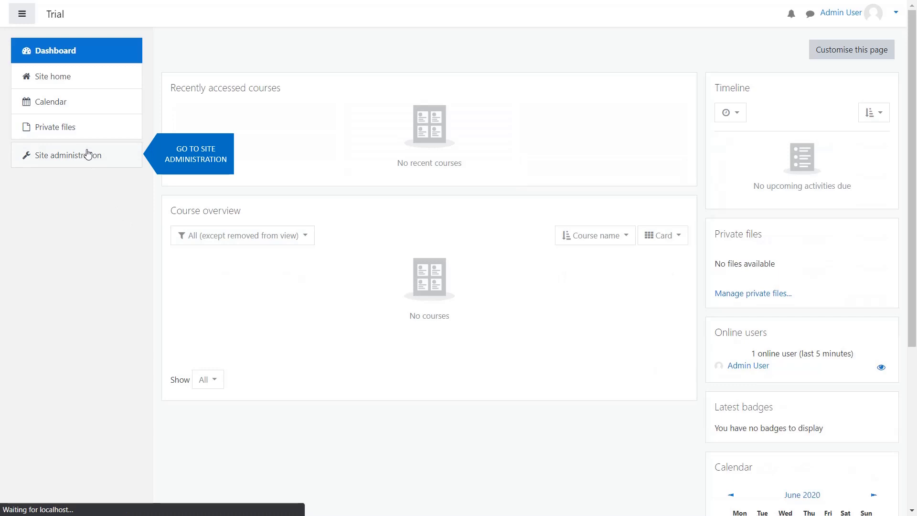
left_click(69, 154)
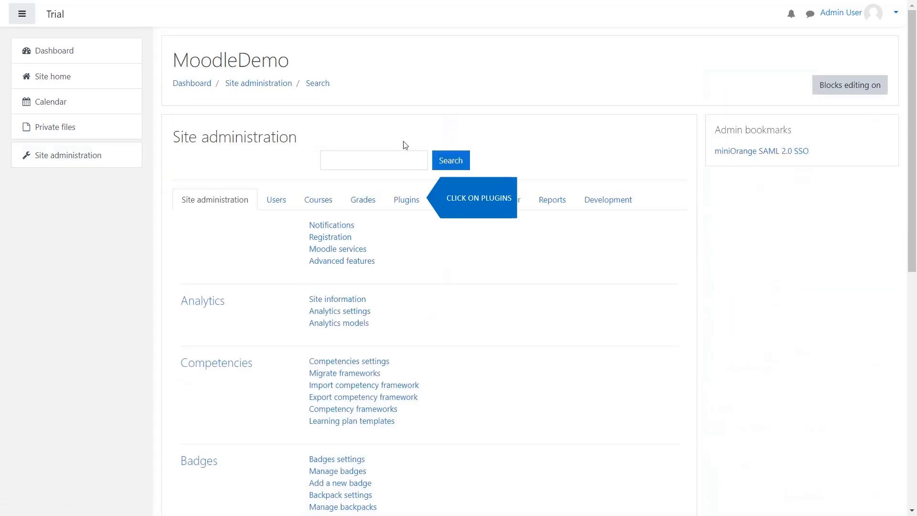
left_click(406, 200)
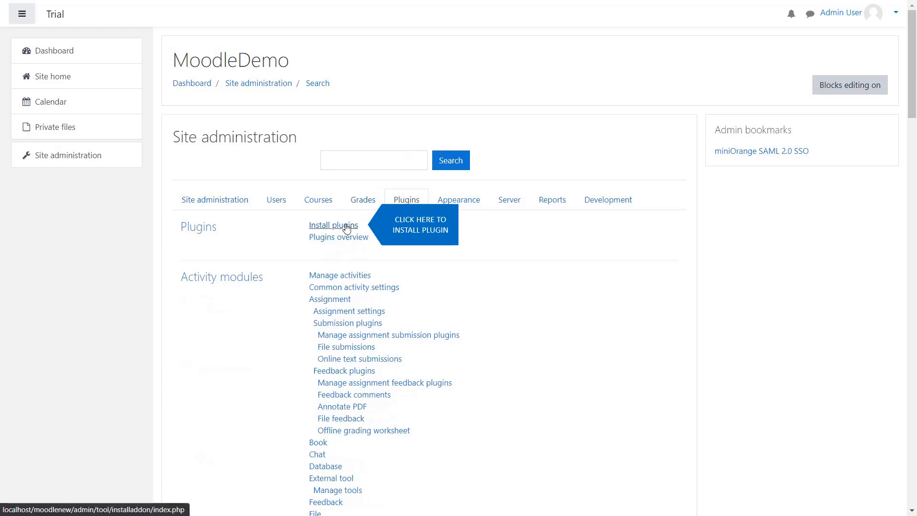
left_click(332, 224)
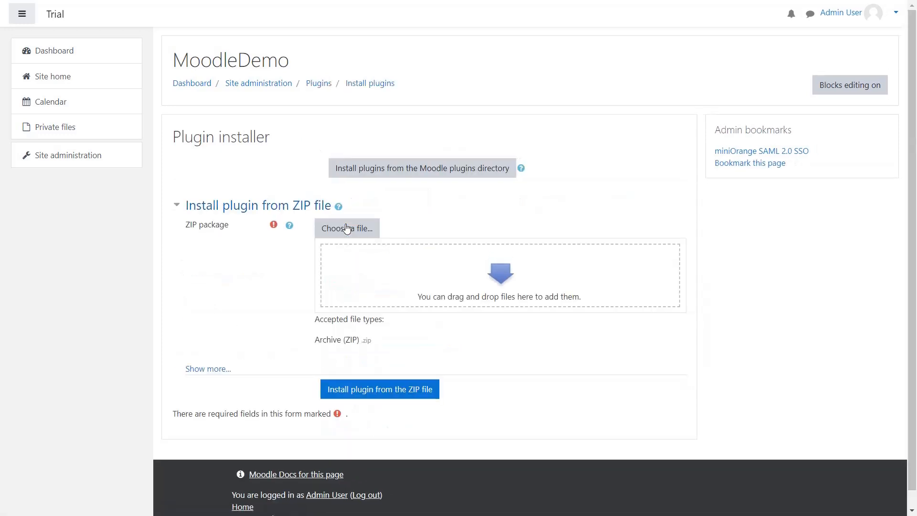
left_click(346, 228)
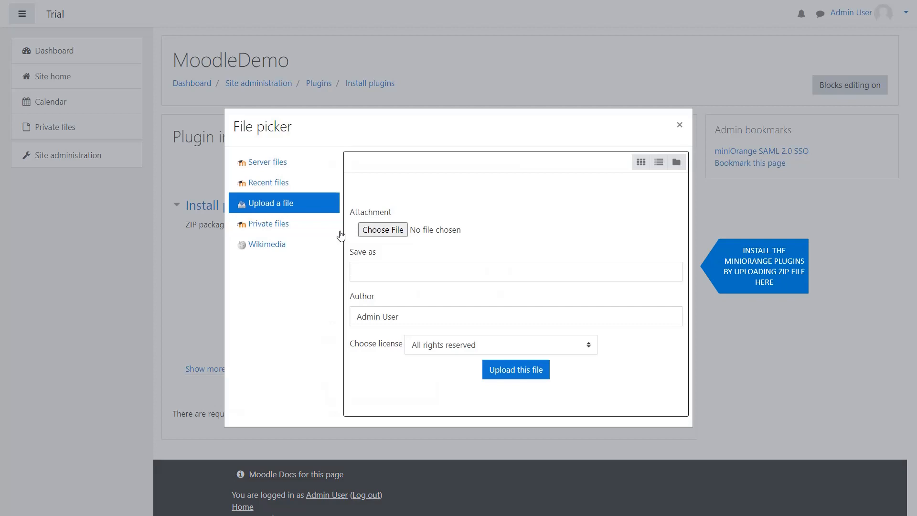
left_click(679, 124)
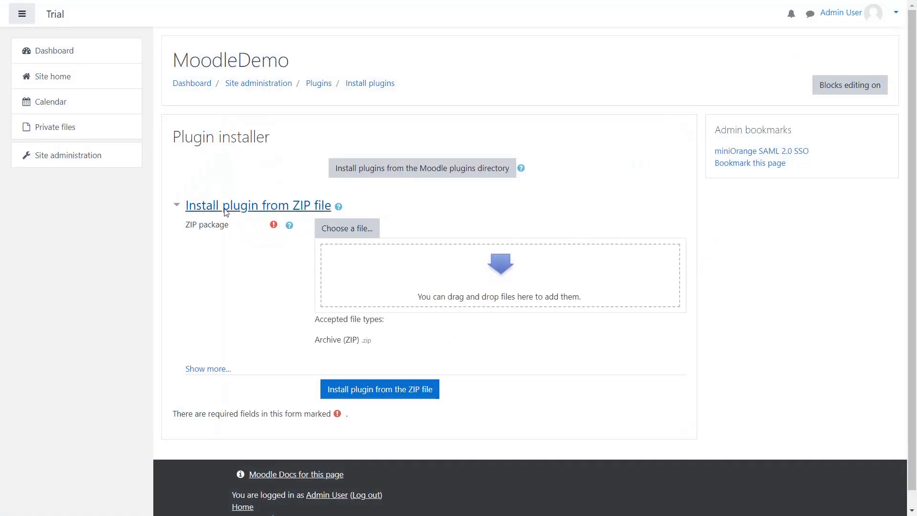
left_click(68, 155)
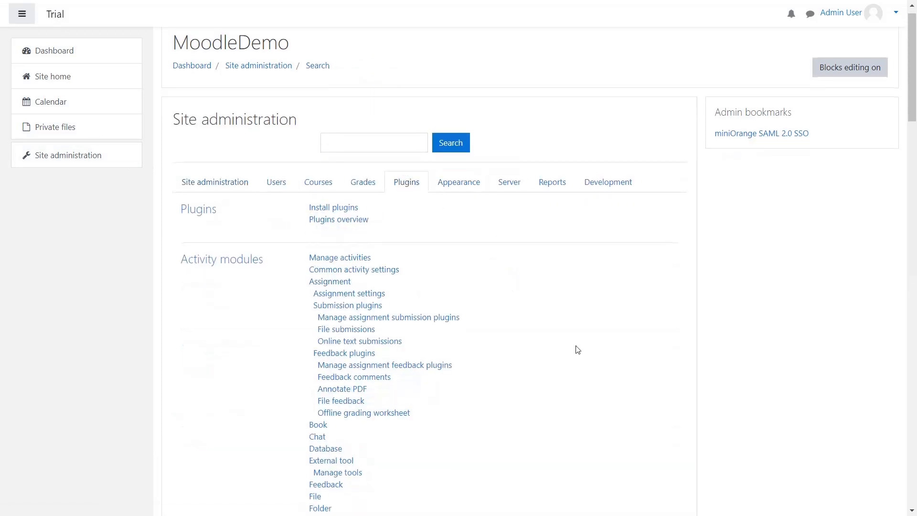
Step: Show the miniOrange SAML 2.0 SSO plugin's Service Provider Metadata endpoints under Authentication
scroll("down", 3)
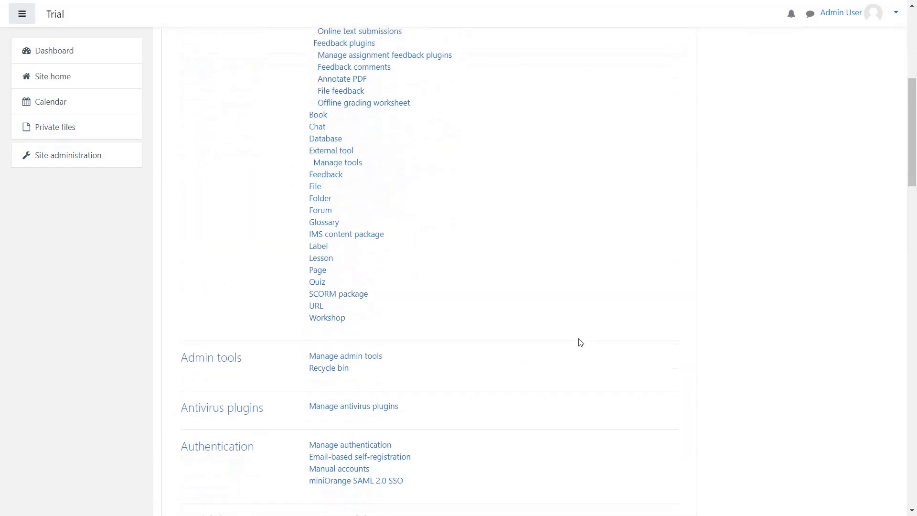
scroll("down", 3)
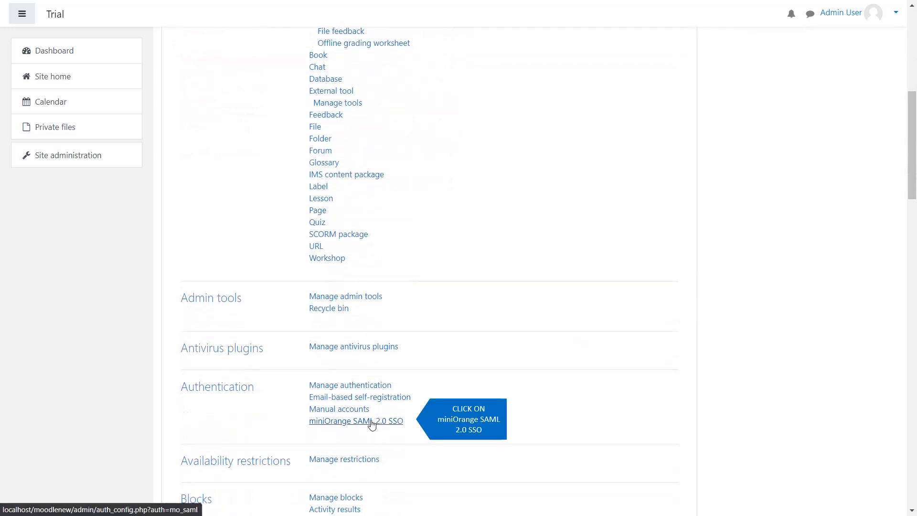
left_click(355, 420)
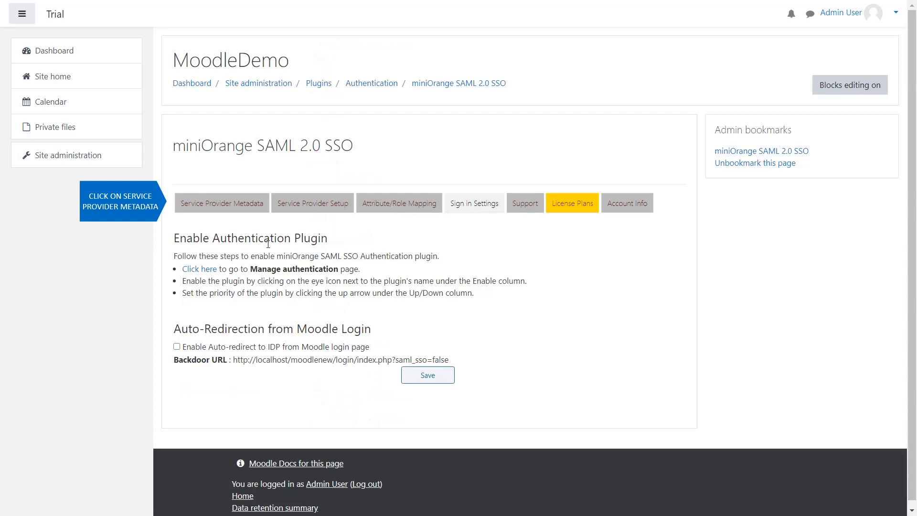
left_click(221, 203)
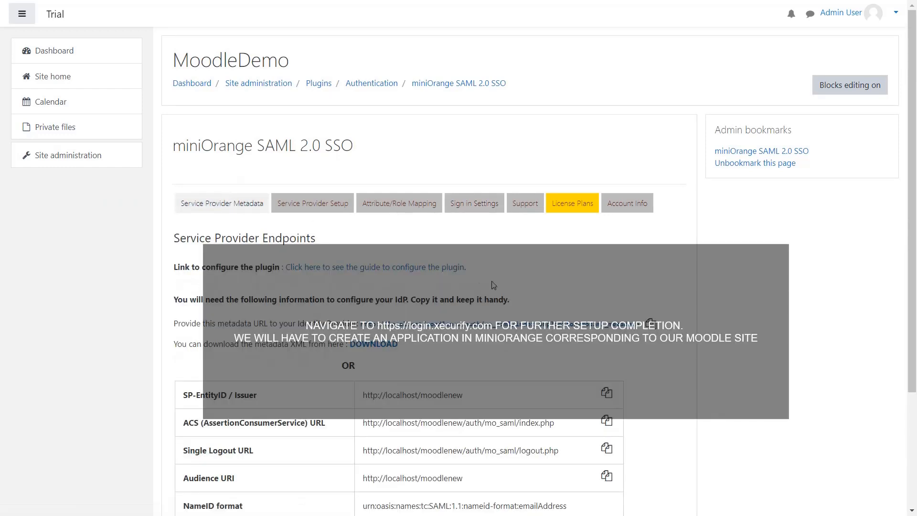
scroll("down", 3)
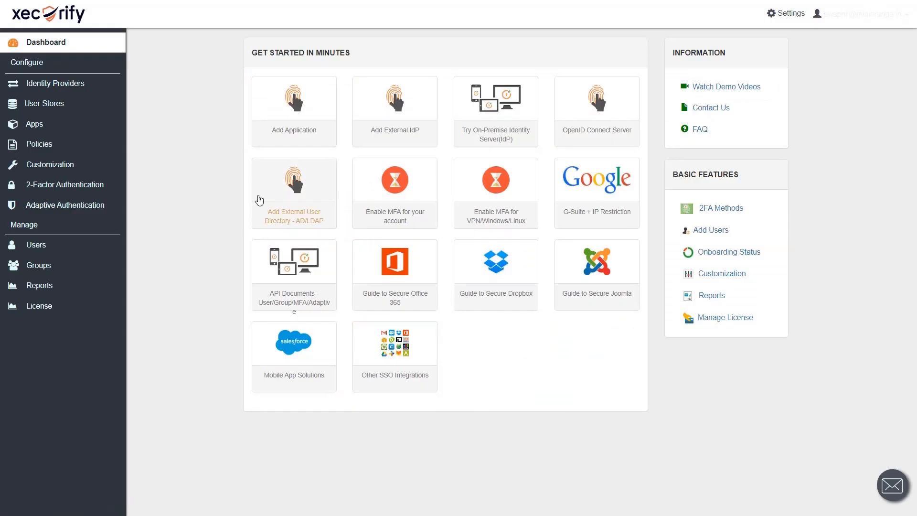
mouse_move(58, 126)
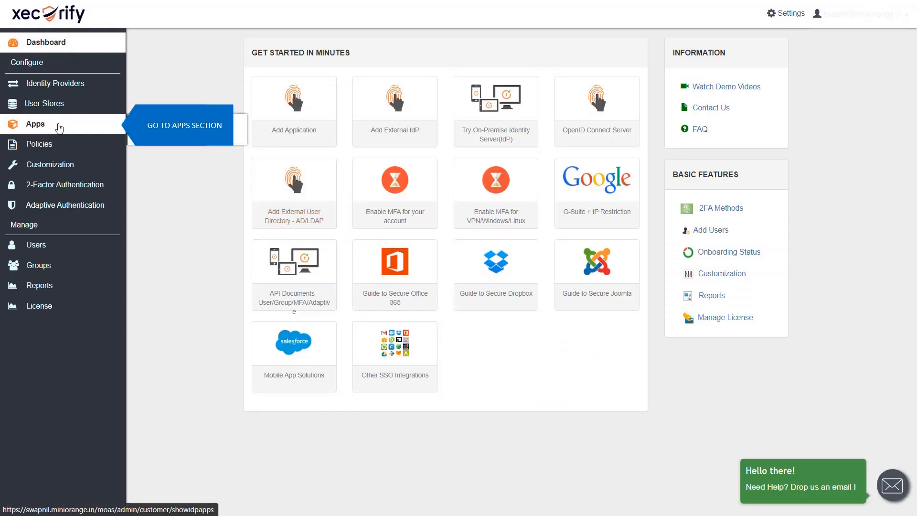
Step: From Apps, add a new application and choose Moodle from the SAML catalogue search
left_click(36, 123)
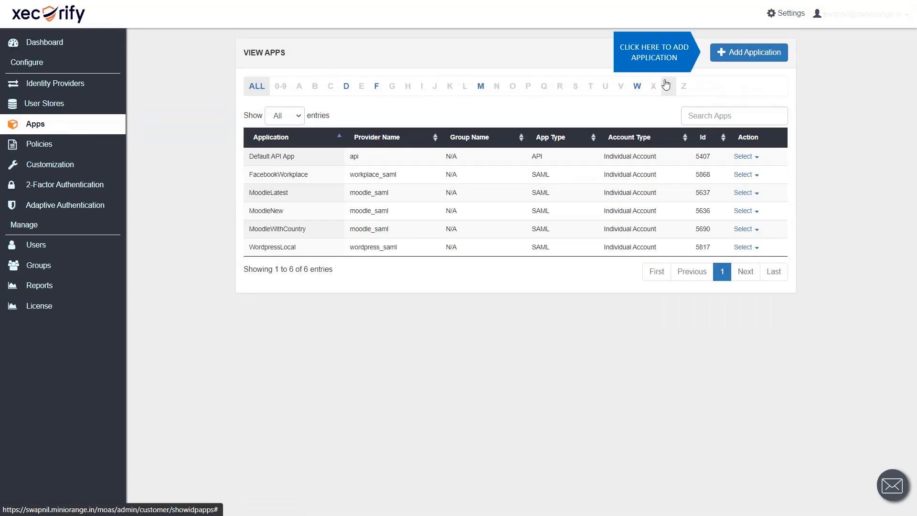
left_click(748, 52)
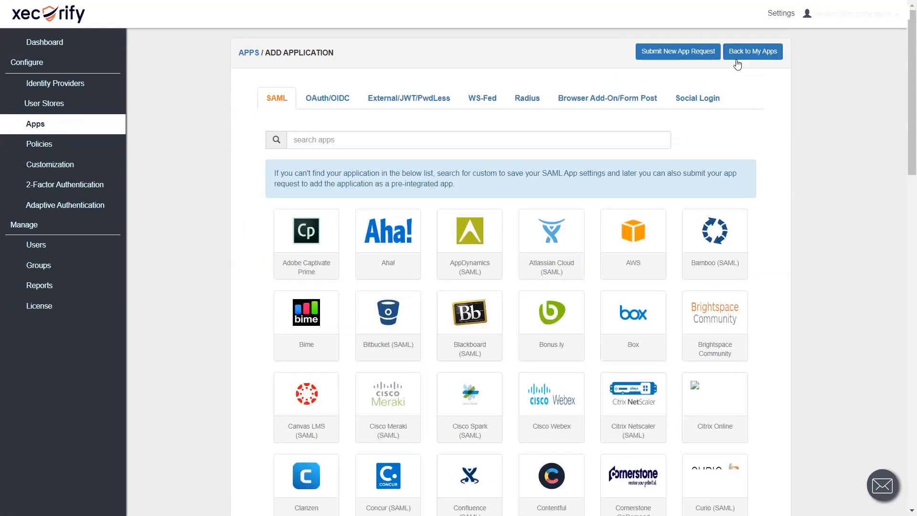
type("mod")
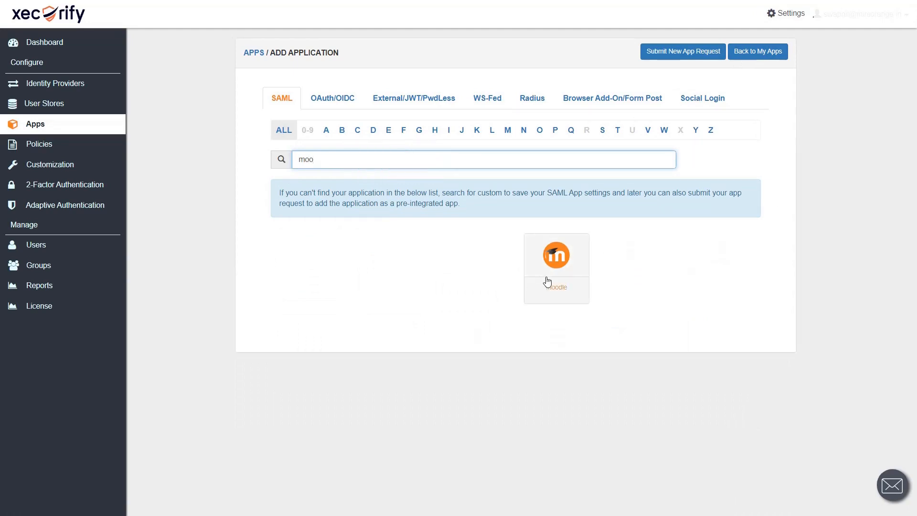
left_click(556, 255)
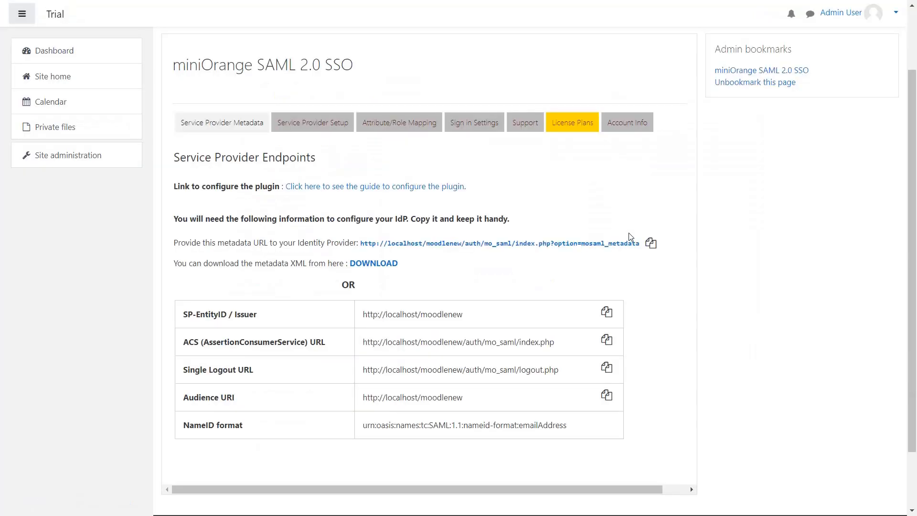
mouse_move(588, 282)
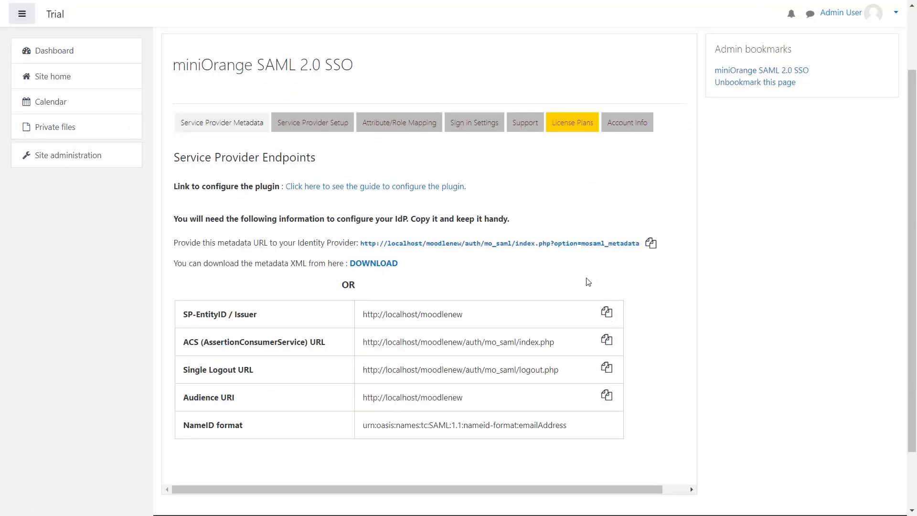
mouse_move(544, 244)
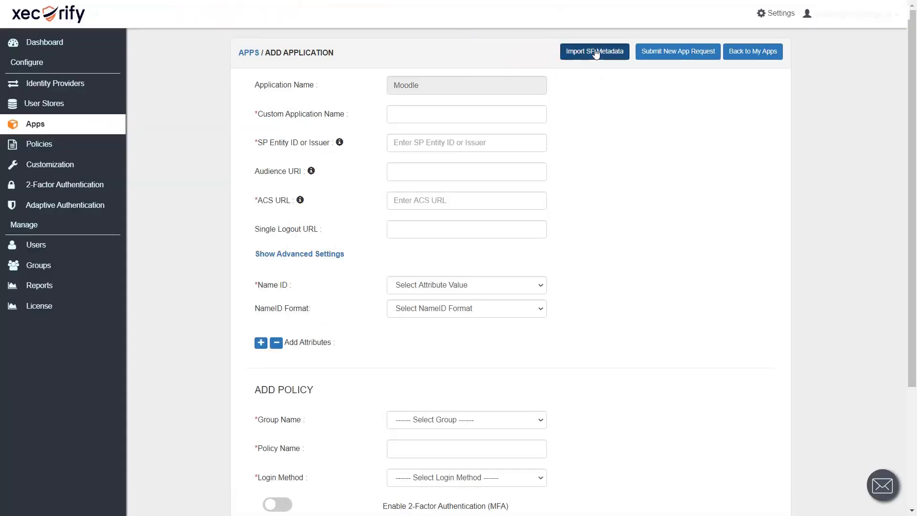
Step: Import Moodle's service provider metadata as pasted text
left_click(593, 51)
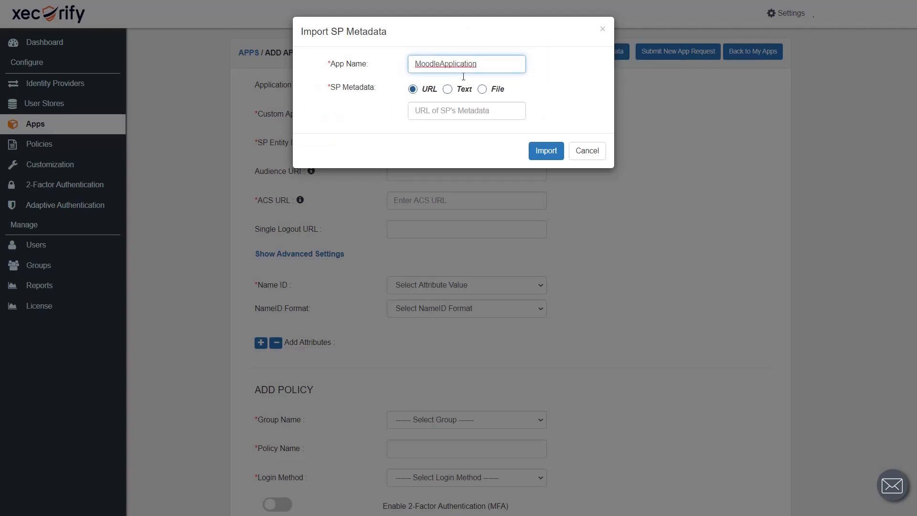
left_click(447, 89)
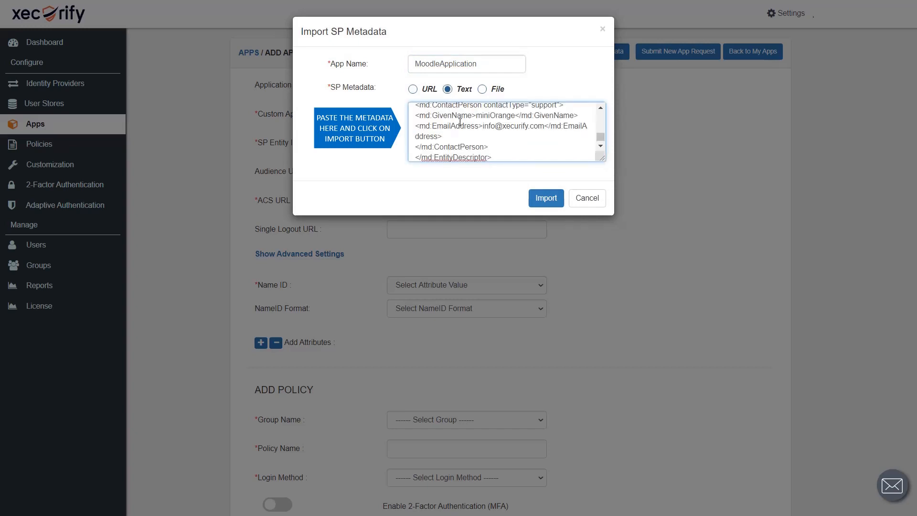
left_click(546, 198)
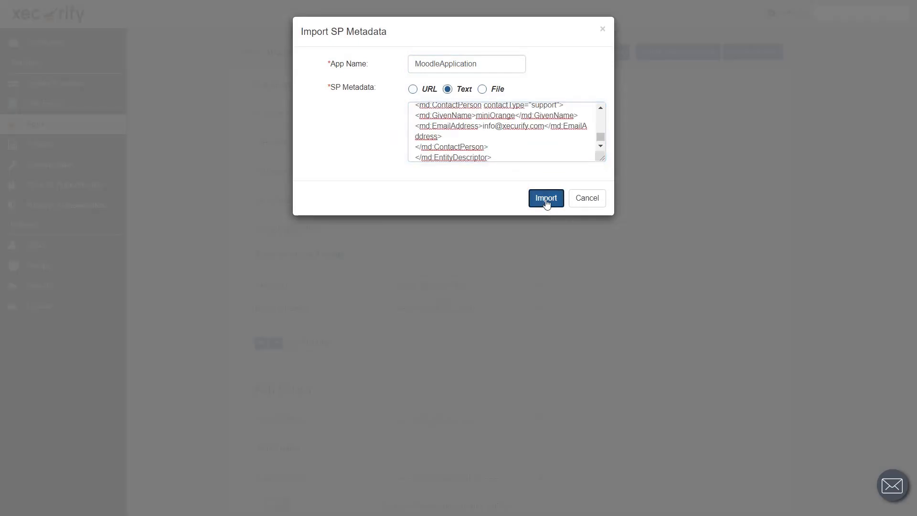
left_click(546, 198)
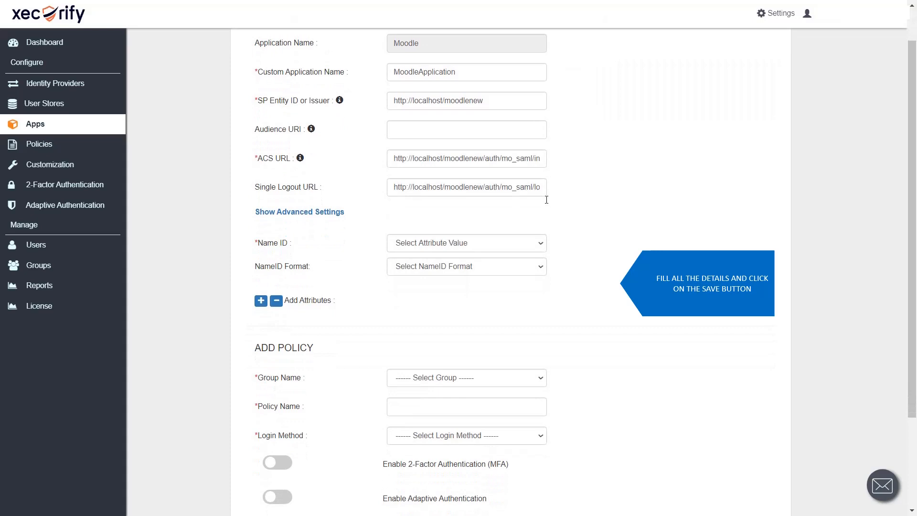
Step: Set Name ID to E-Mail Address, name the policy MoodleApplication and save the app
left_click(465, 243)
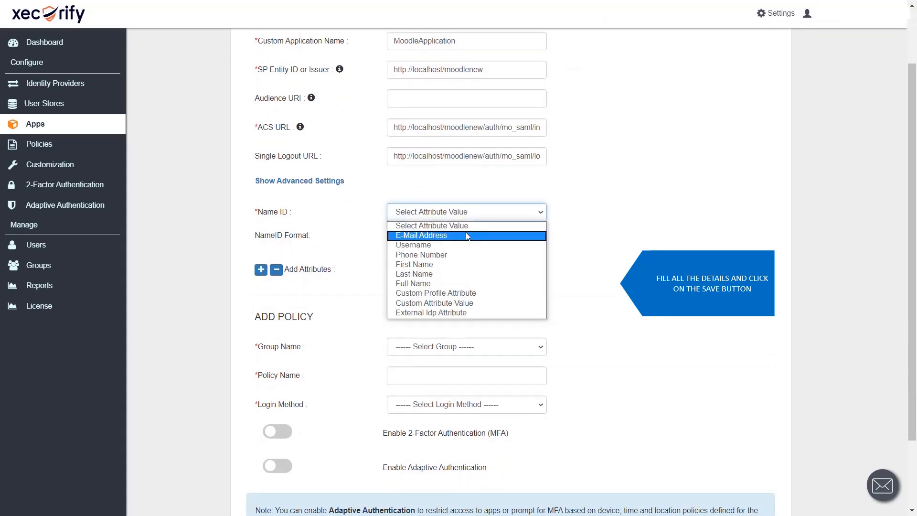
left_click(421, 235)
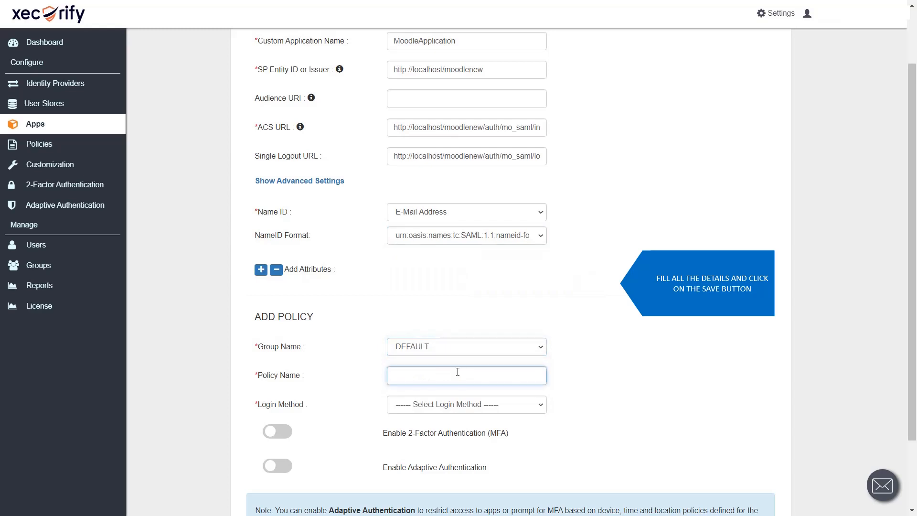
type("MoodleApplication")
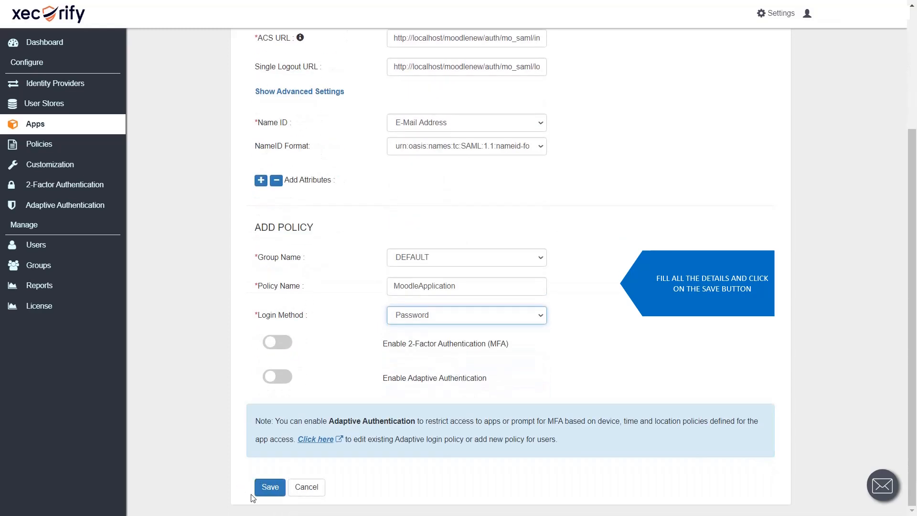
left_click(269, 487)
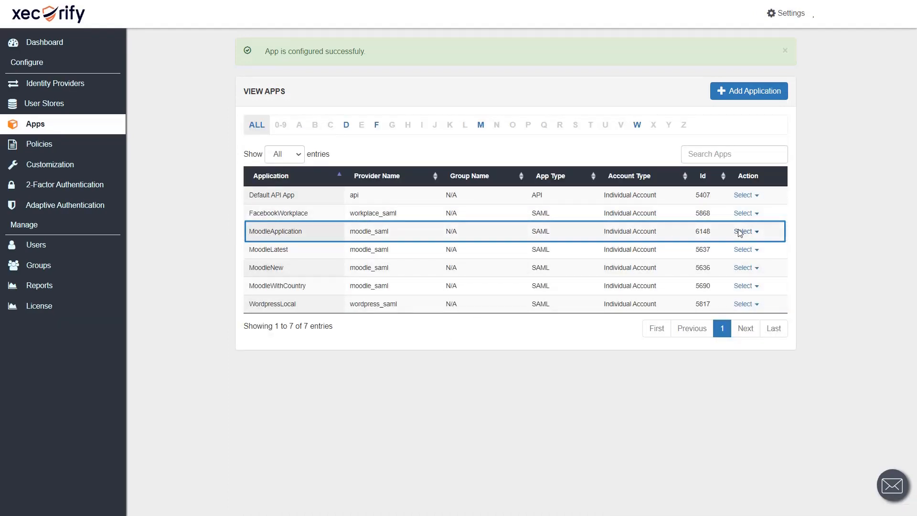
Step: View MoodleApplication's identity provider metadata details and copy its Metadata URL
left_click(747, 231)
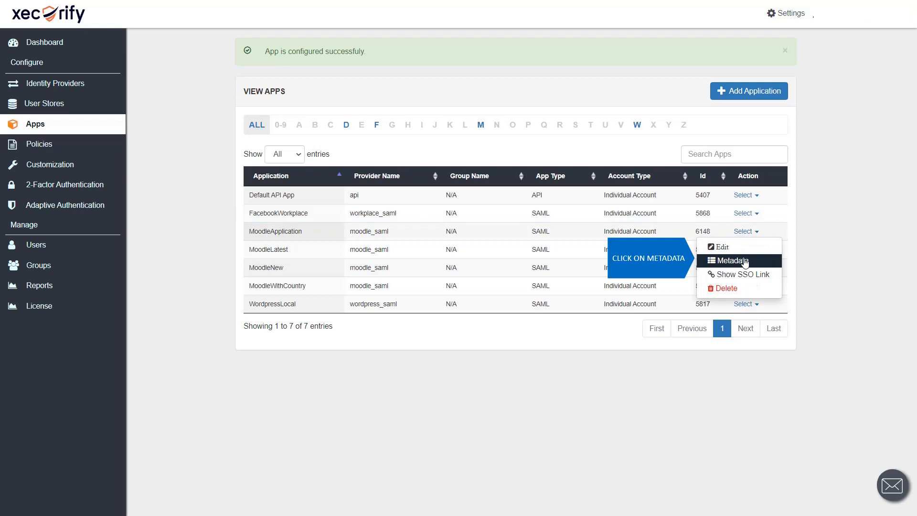
left_click(729, 259)
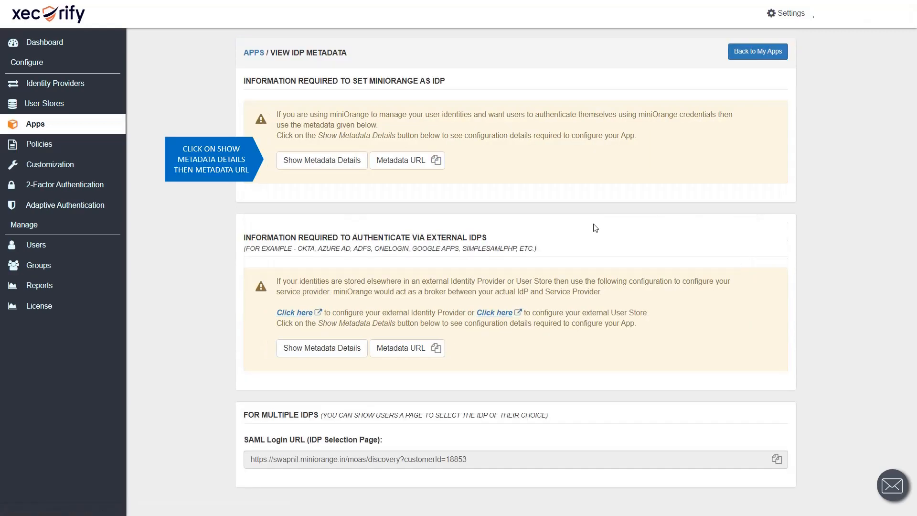
left_click(316, 160)
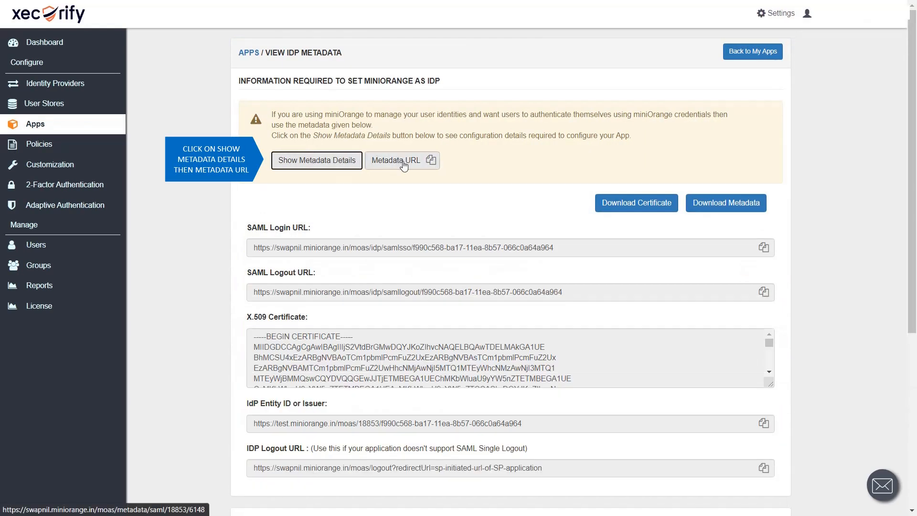
left_click(396, 160)
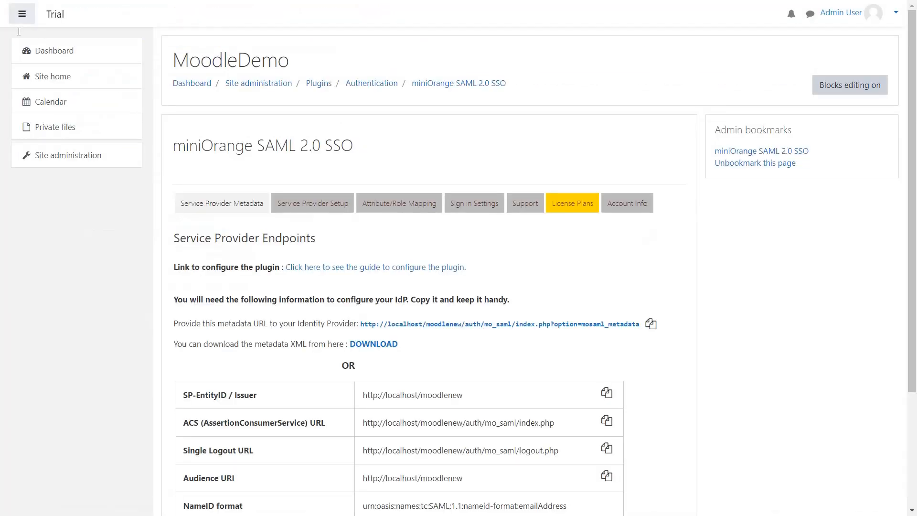
Step: In Service Provider Setup, upload IdP metadata named MiniOrange from the copied metadata URL
left_click(312, 203)
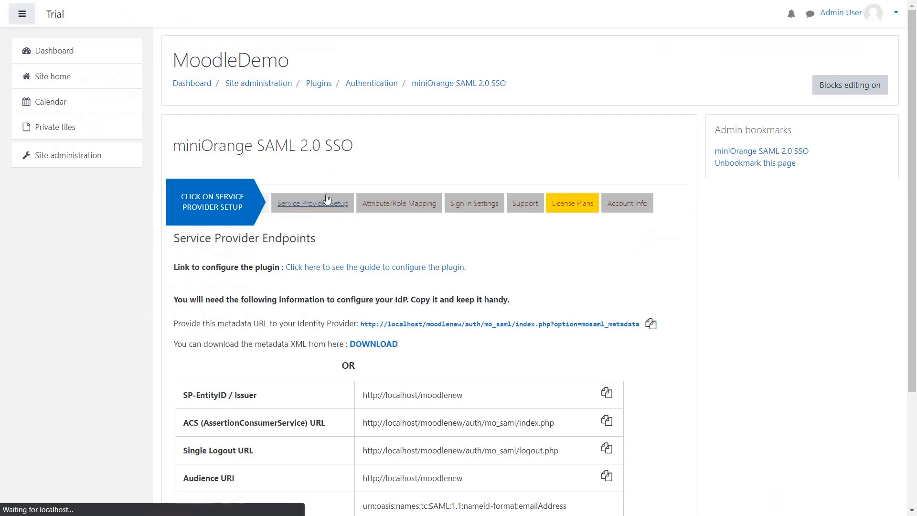
left_click(312, 202)
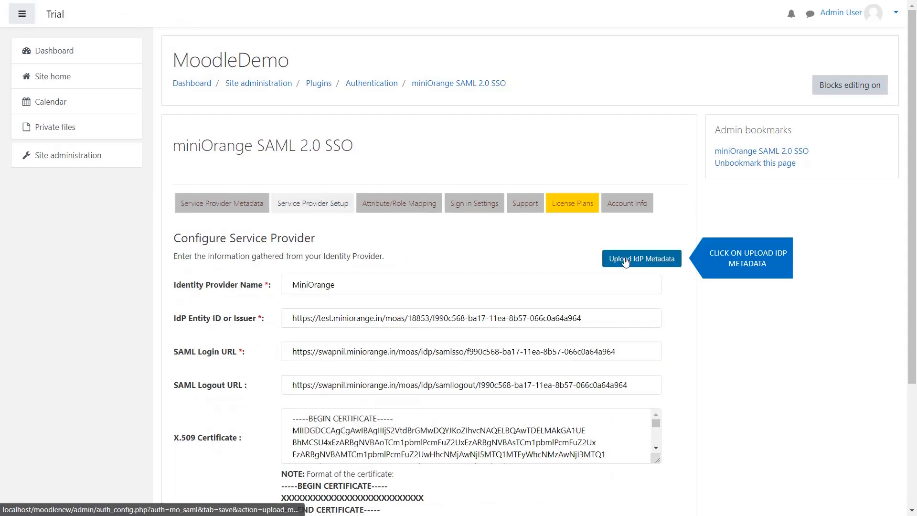
left_click(641, 259)
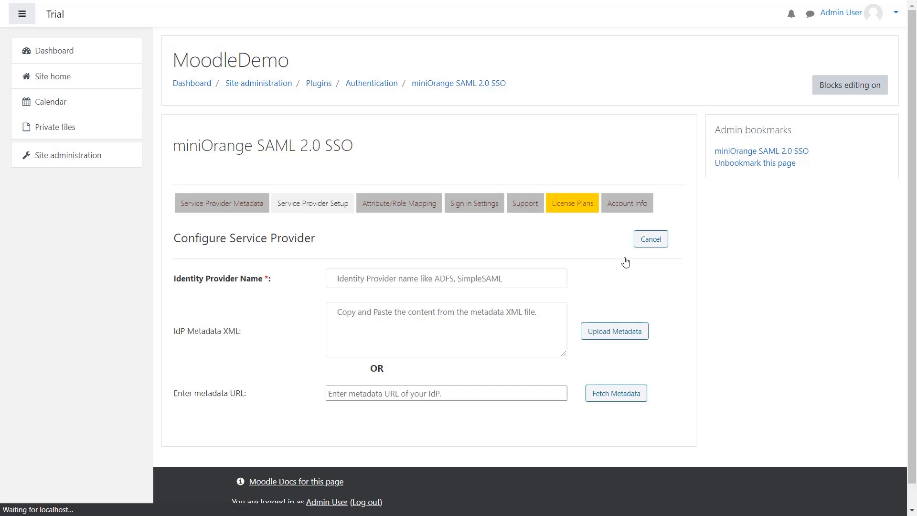
type("MiniOrange")
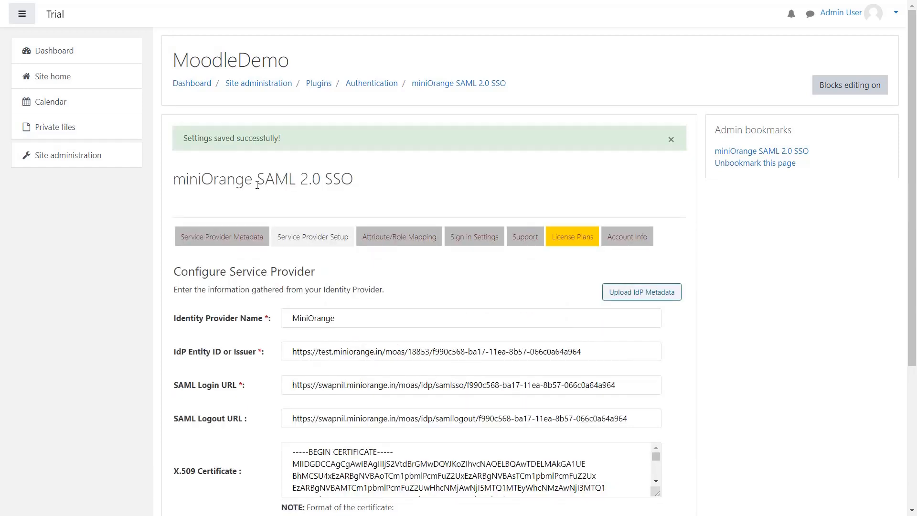
mouse_move(52, 51)
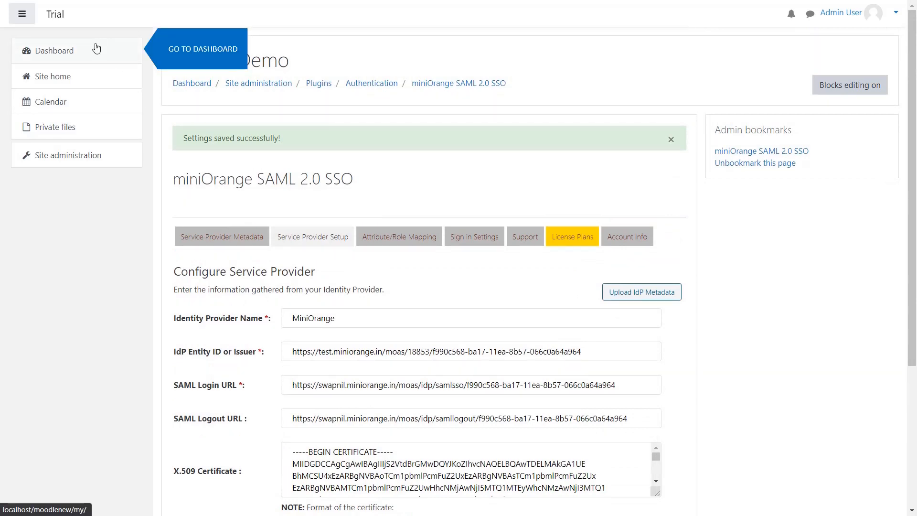
Step: Return to the dashboard and log out of the Moodle admin account
left_click(55, 51)
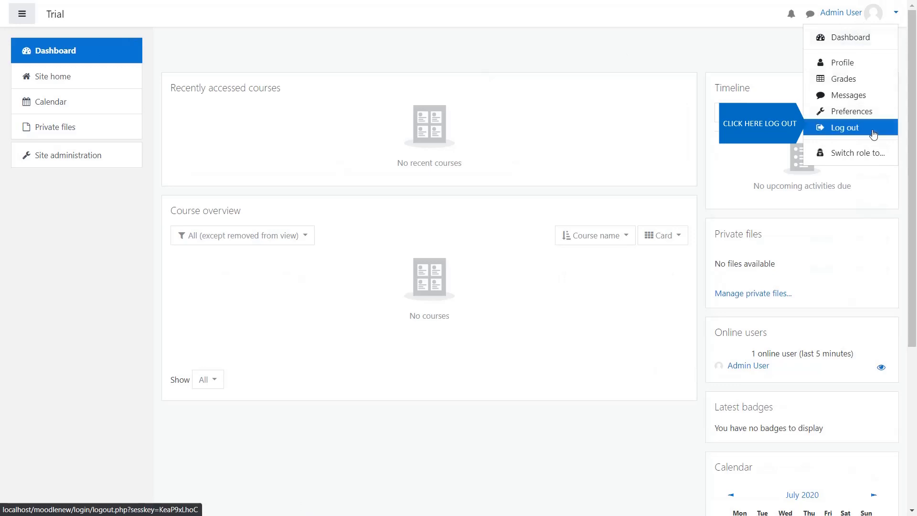
left_click(843, 127)
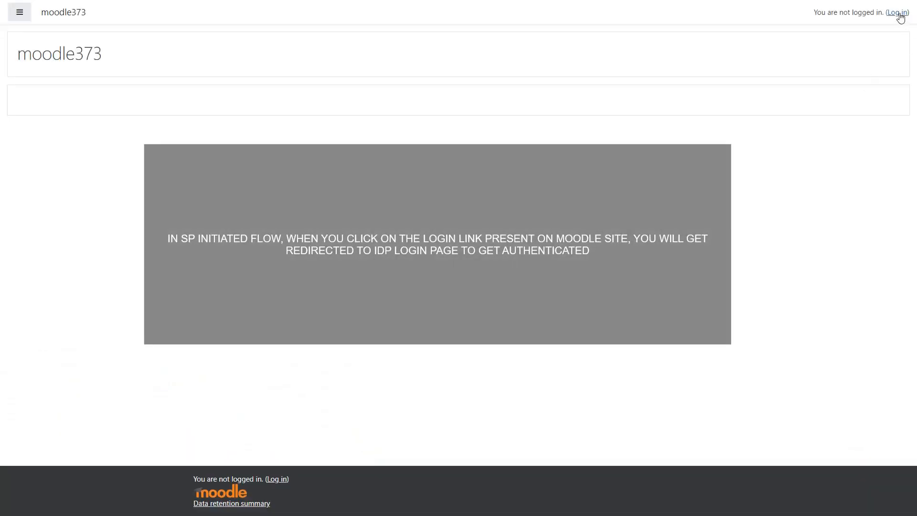
Step: Log in to Moodle through the Xecurify sign-in and show the signed-in user's account menu
left_click(897, 12)
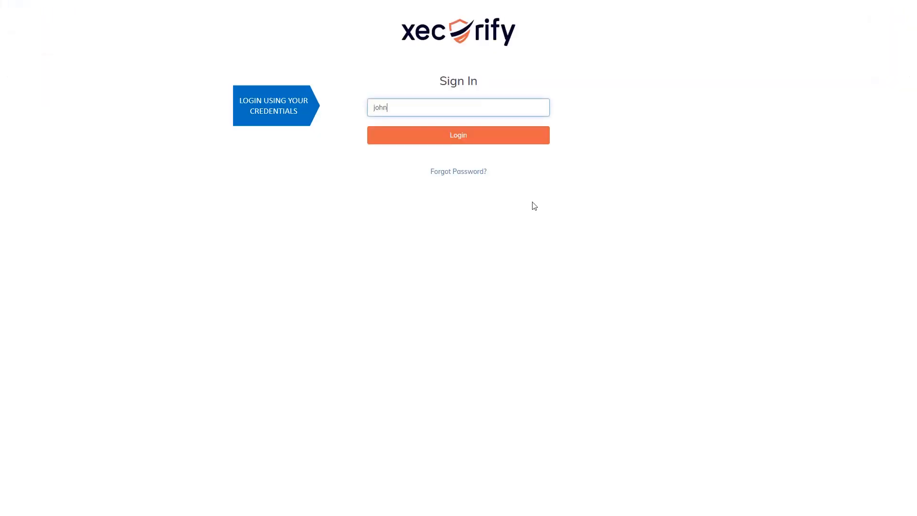
left_click(457, 135)
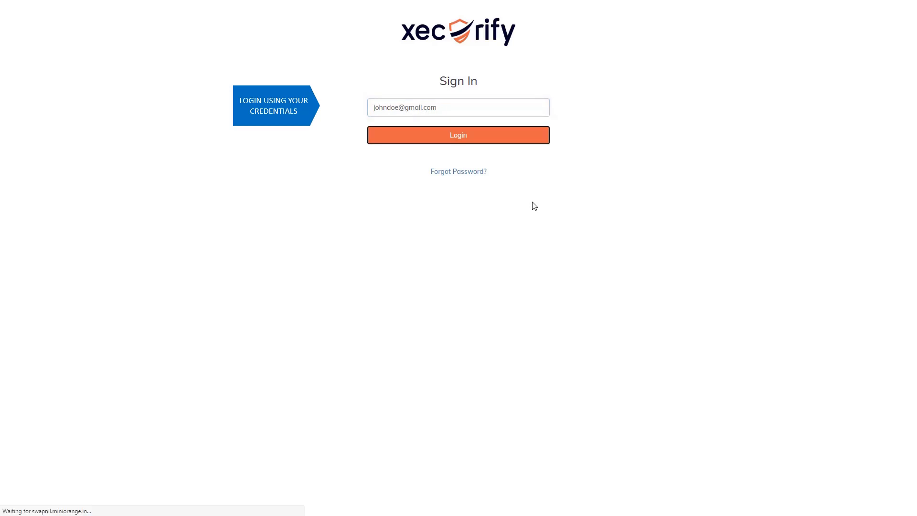
left_click(457, 135)
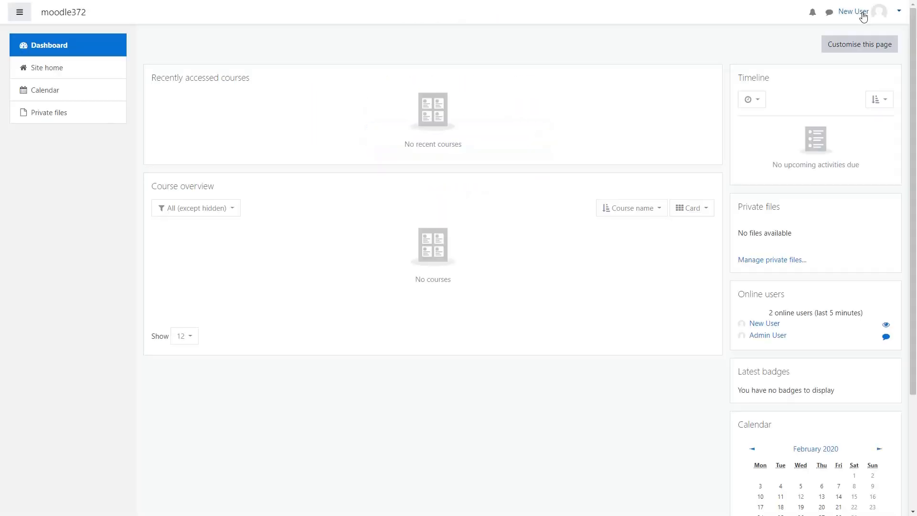
left_click(899, 12)
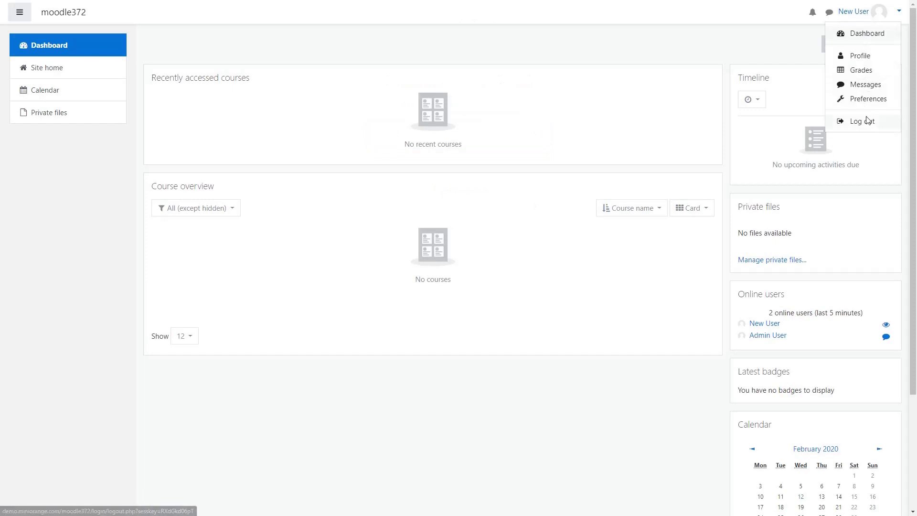
Step: Log out of Moodle and sign in to the Xecurify user dashboard with email and password
left_click(865, 122)
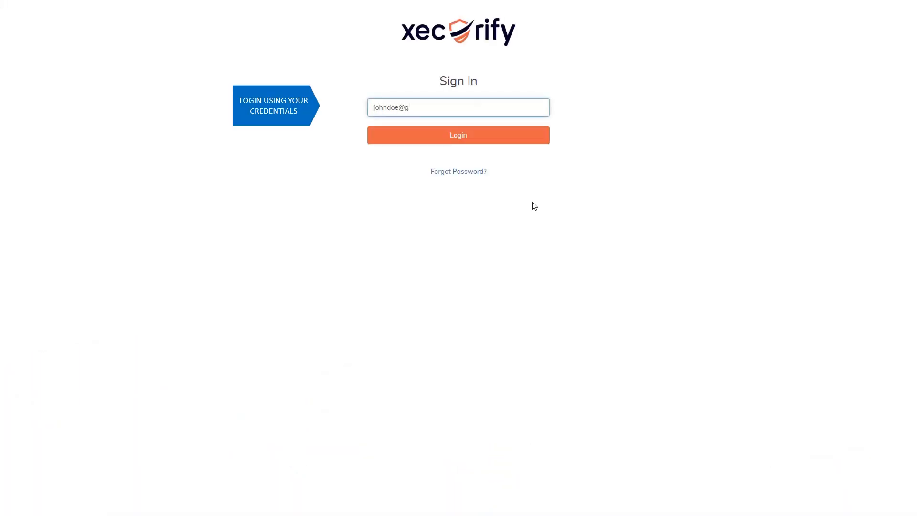
left_click(458, 135)
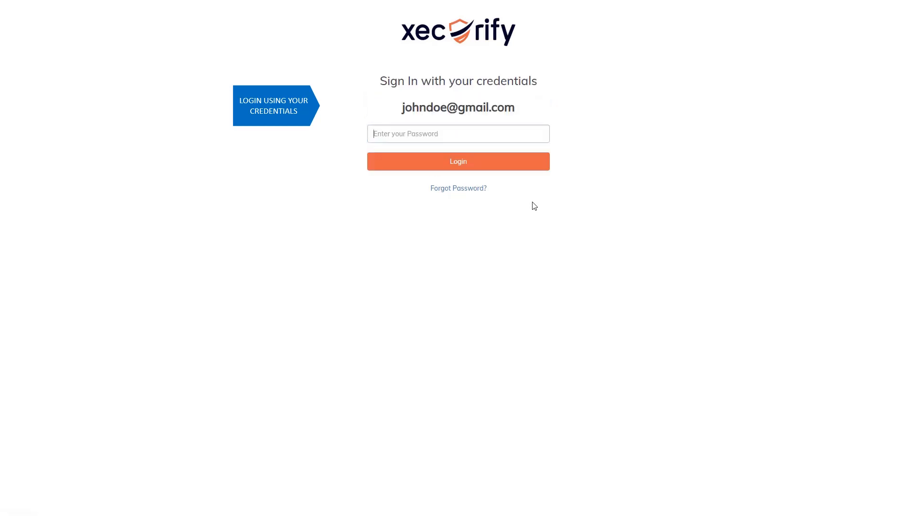
type("password")
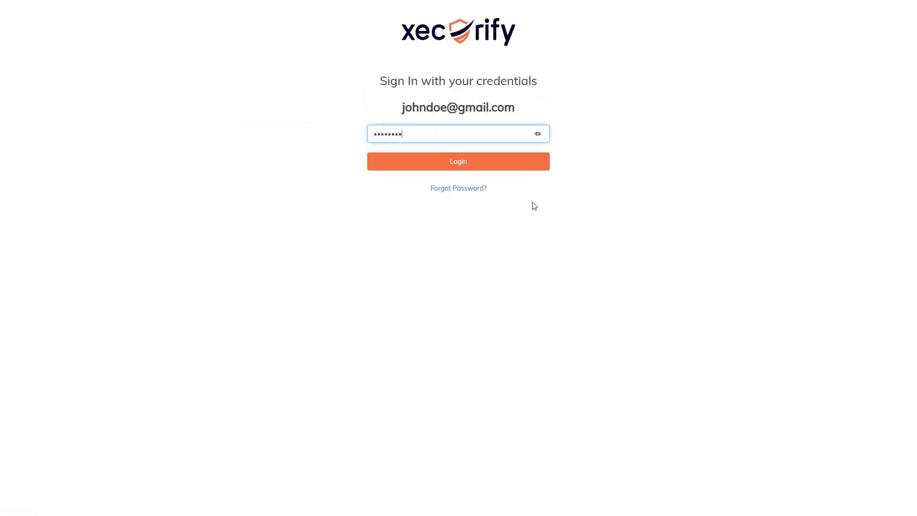
left_click(458, 160)
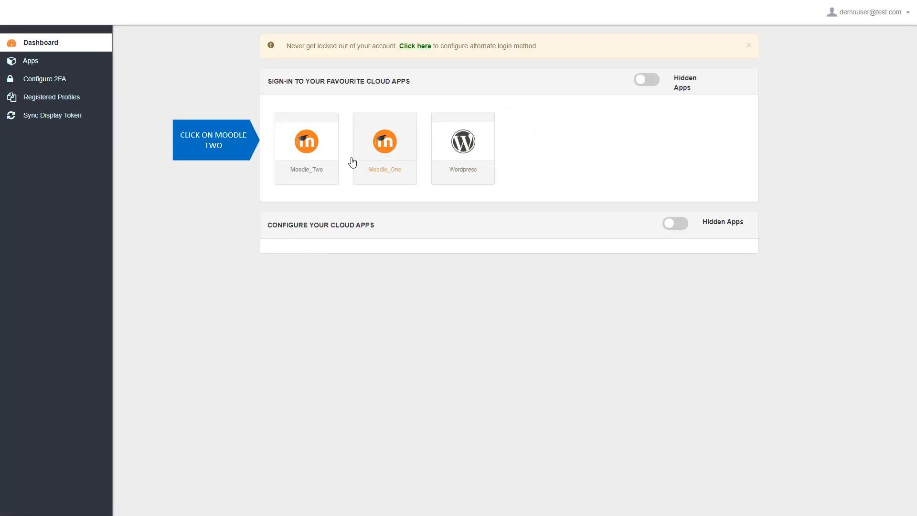
Step: Launch Moodle_Two and then Moodle_One from the dashboard, each opening signed in
left_click(306, 141)
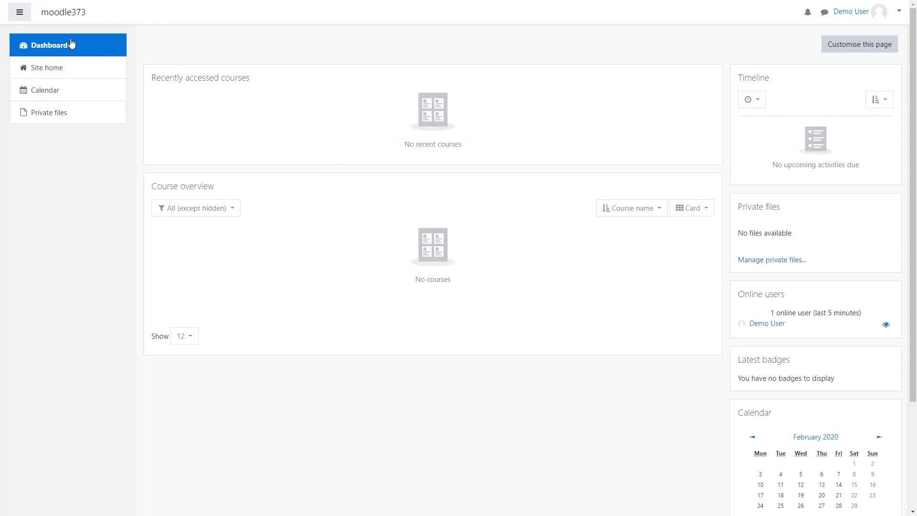
mouse_move(135, 22)
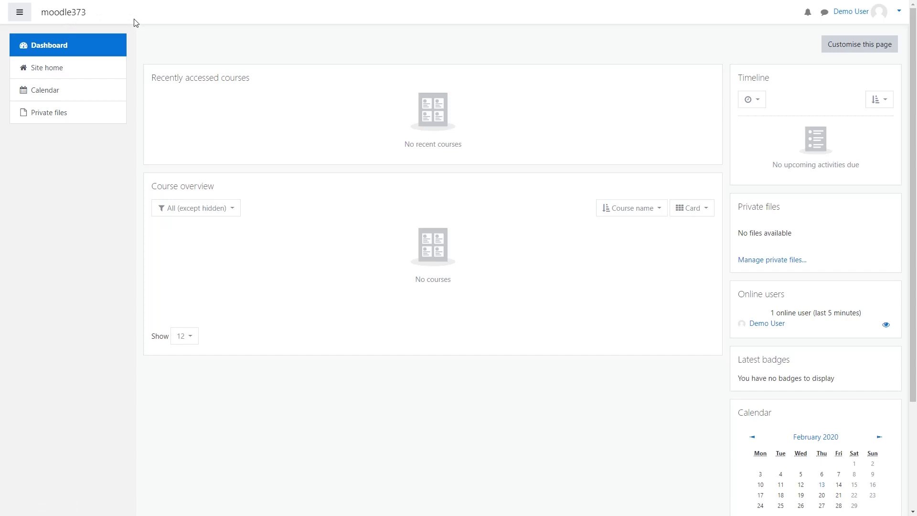
left_click(56, 8)
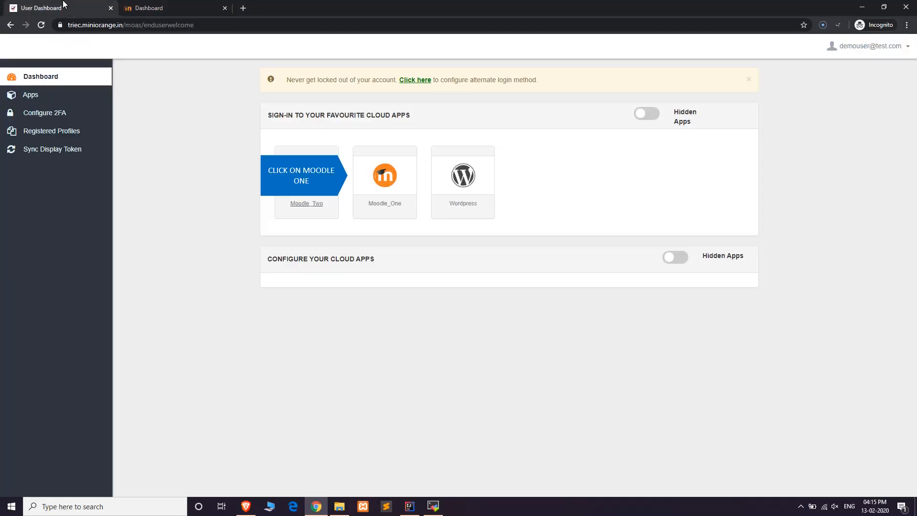
left_click(385, 176)
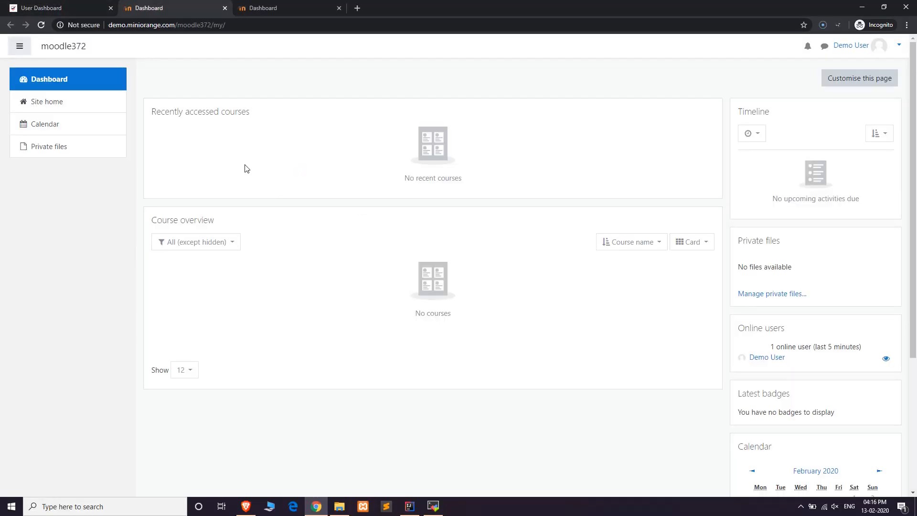
left_click(41, 8)
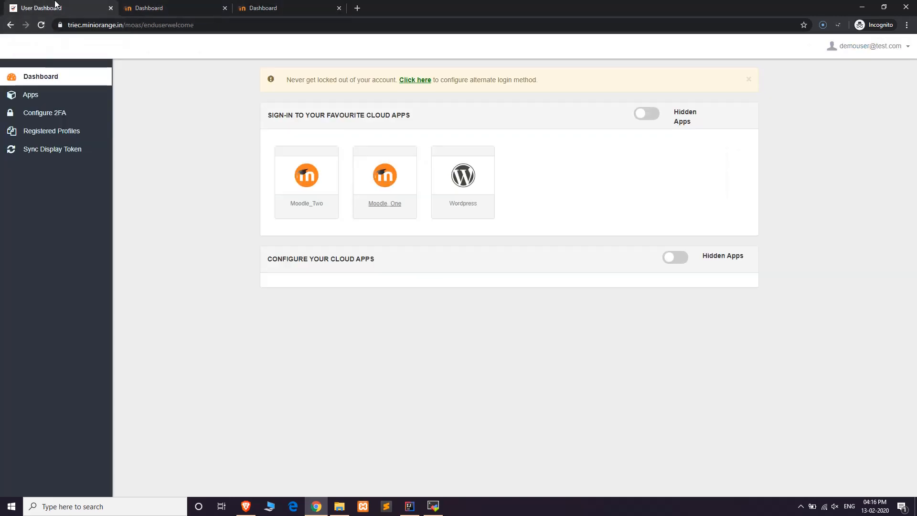
mouse_move(582, 361)
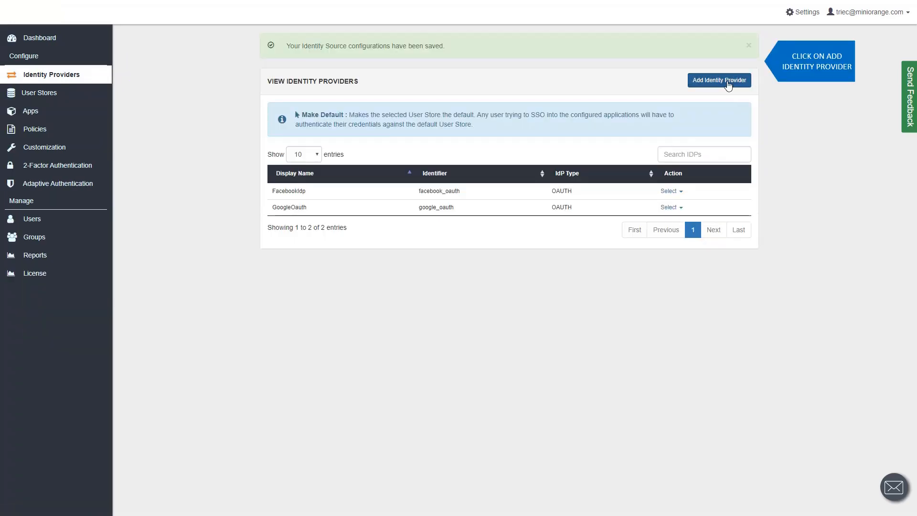
Step: Add a Google Apps OAuth 2.0 identity provider with Send Configured Attributes enabled and an attribute mapping row
left_click(718, 80)
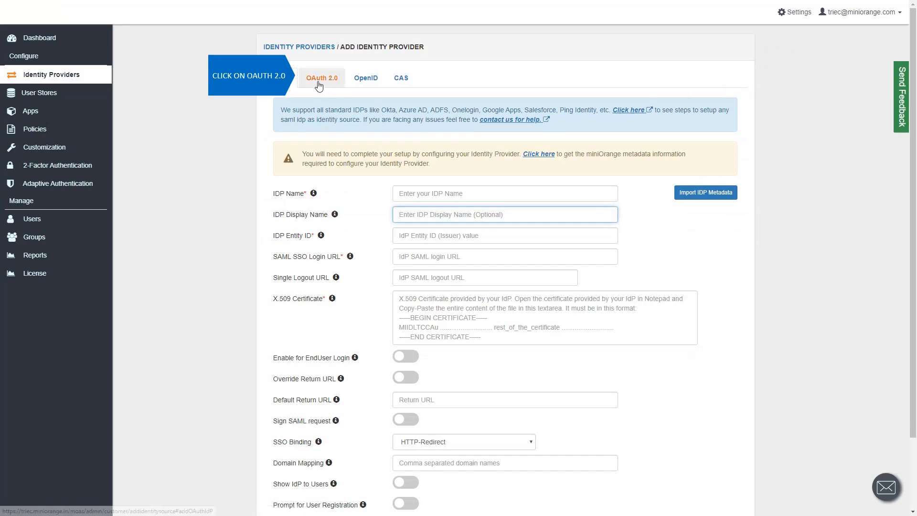
left_click(321, 78)
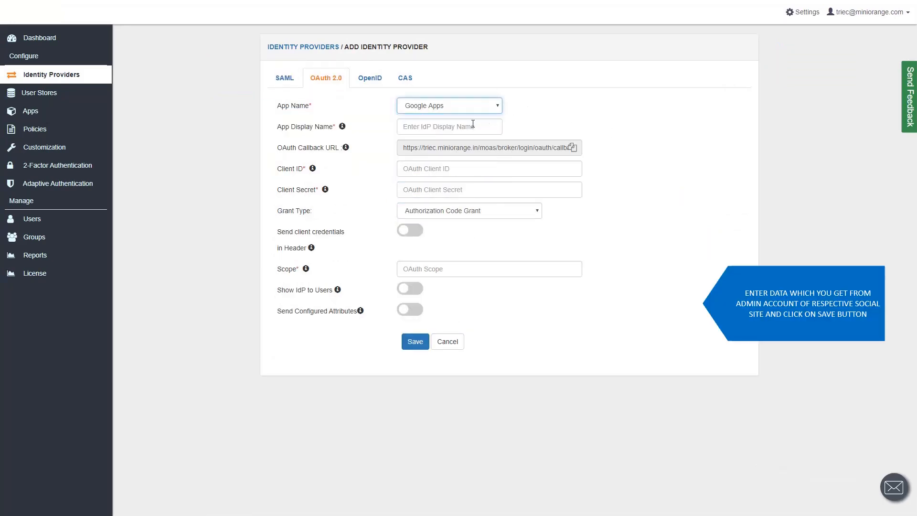
mouse_move(562, 218)
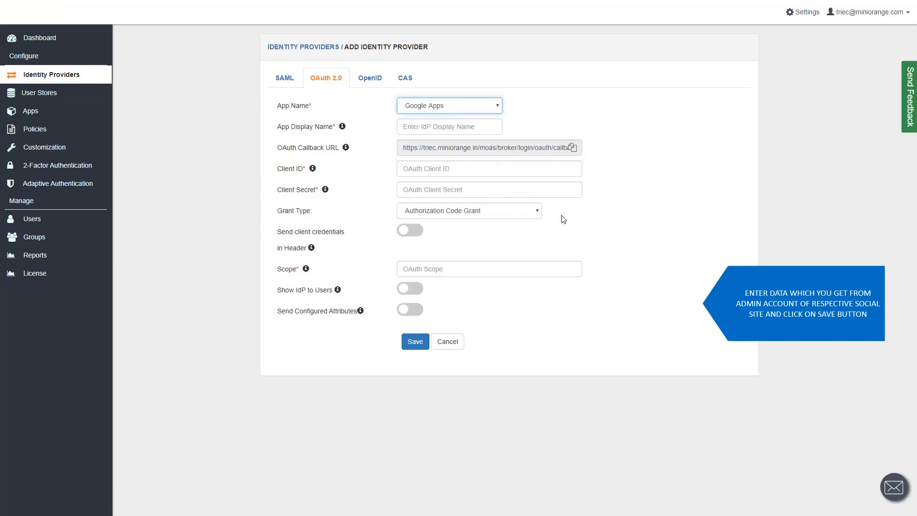
left_click(409, 310)
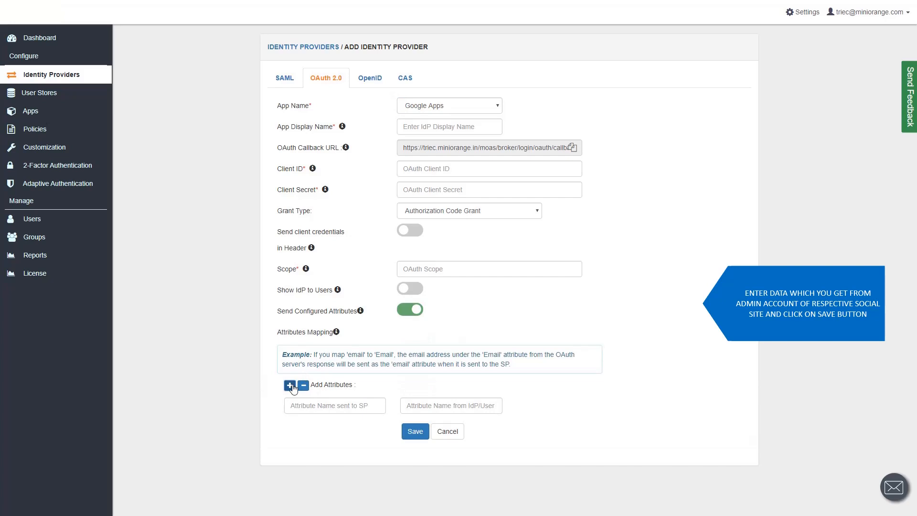
left_click(288, 385)
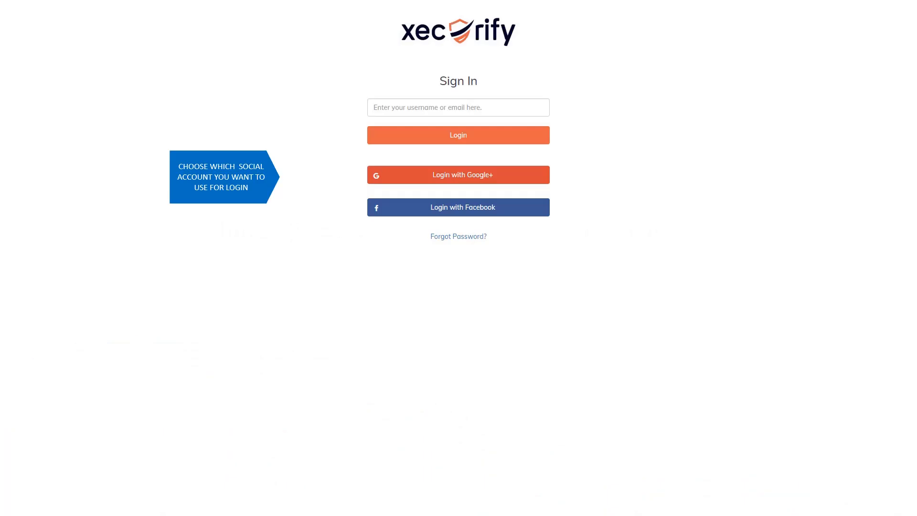
mouse_move(508, 182)
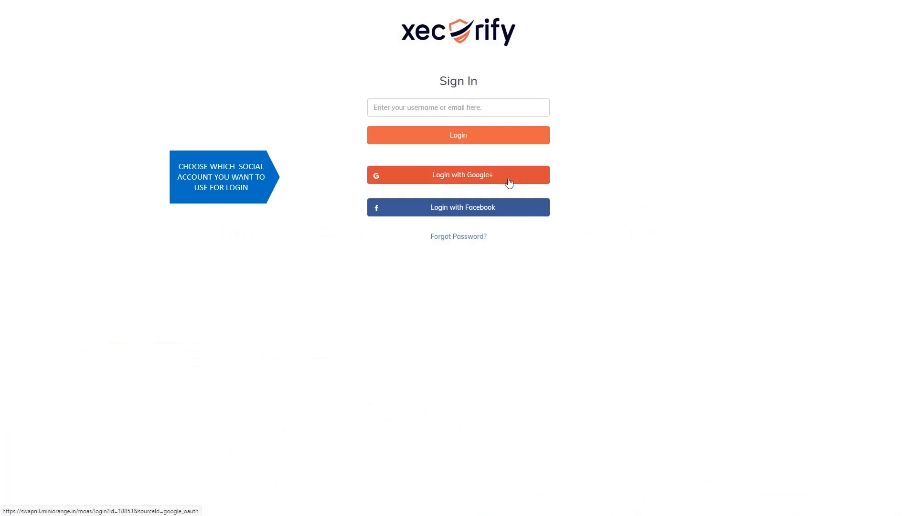
Step: Sign in with the Google account 'dummyus' to land on the moodle372 dashboard as dummy User
left_click(458, 174)
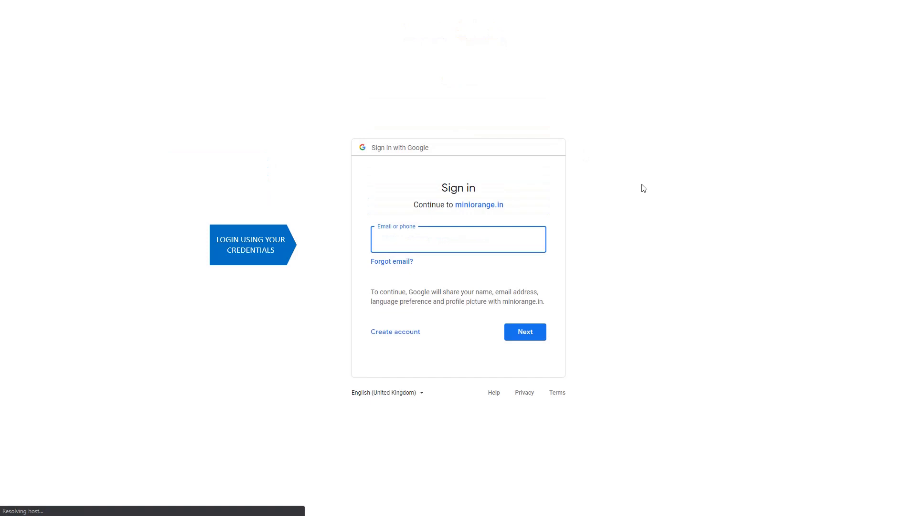
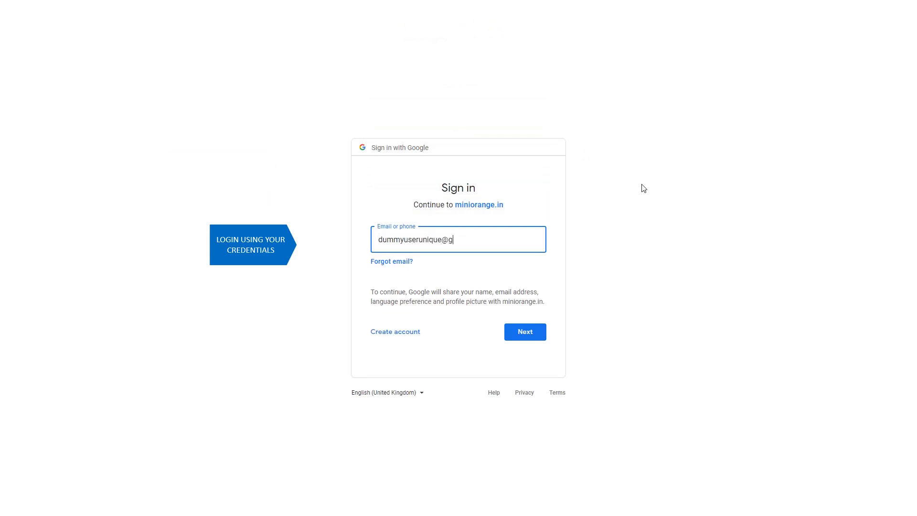
left_click(525, 332)
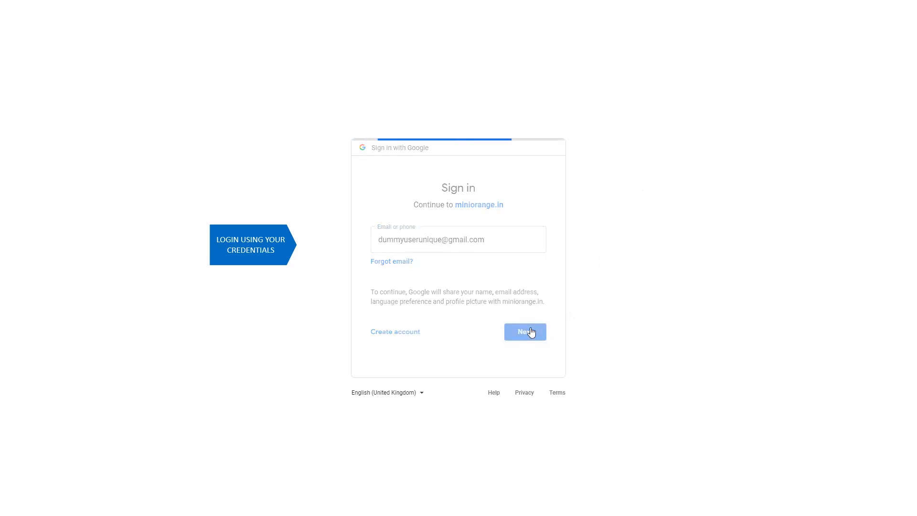
left_click(524, 332)
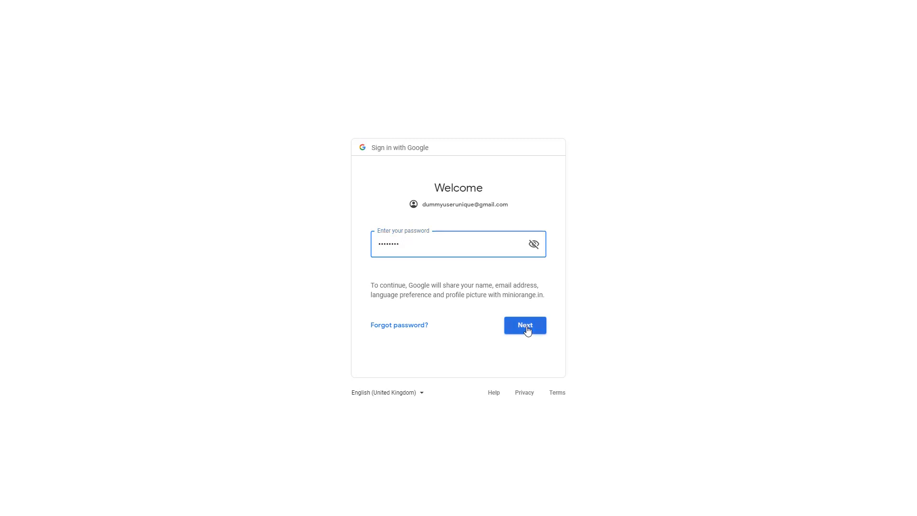
left_click(525, 325)
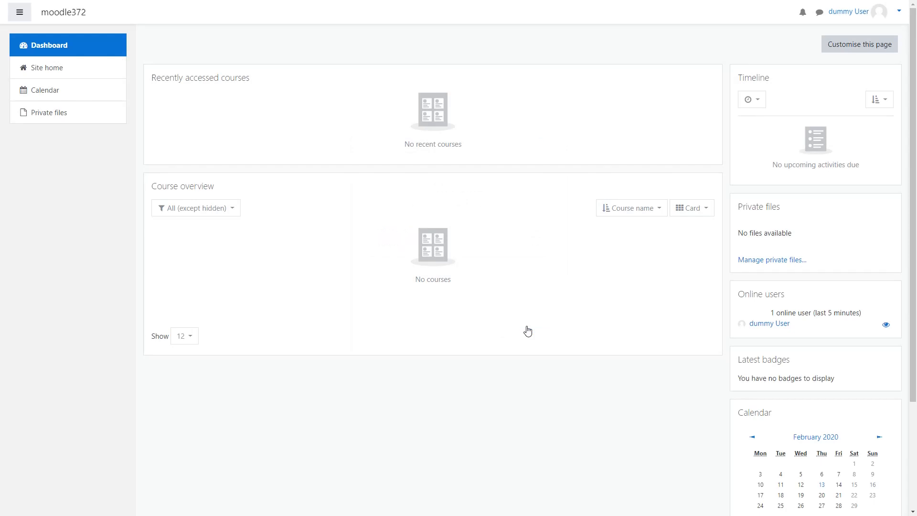